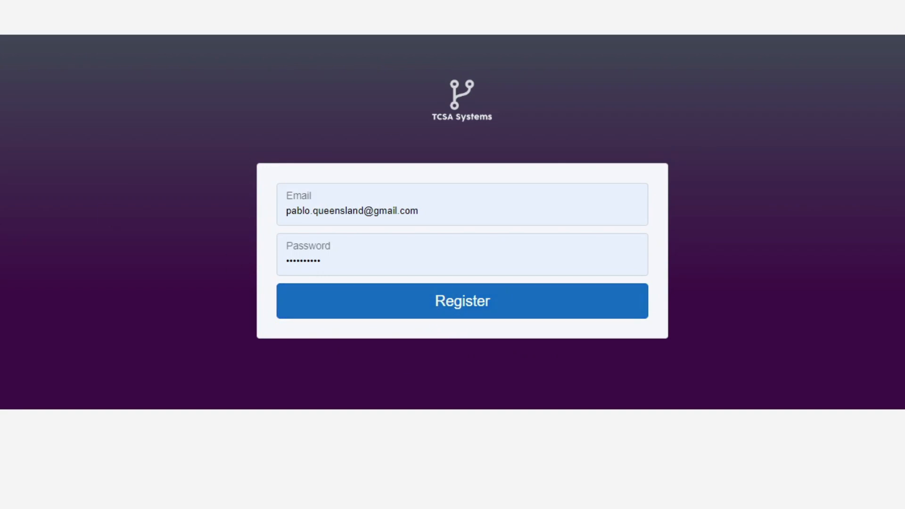
Log in to the employee dashboard and filter the employee list with 'v'.
click(462, 300)
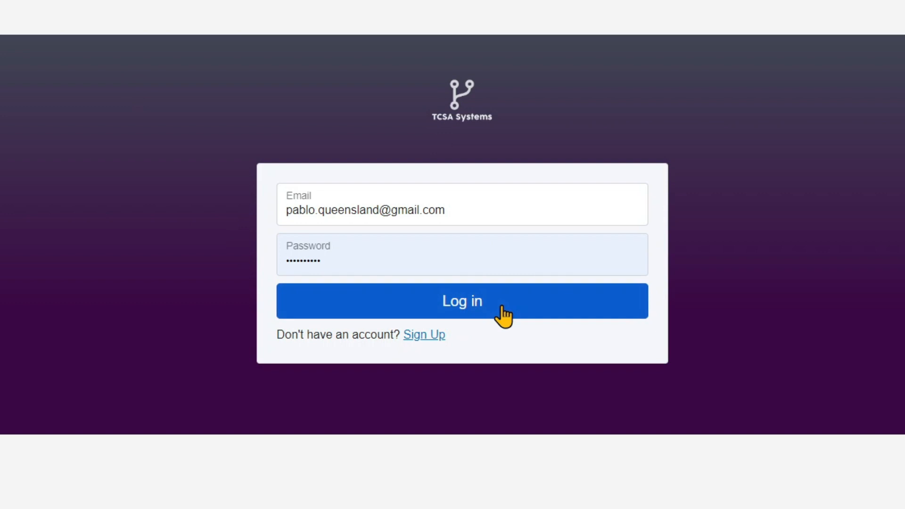
click(461, 300)
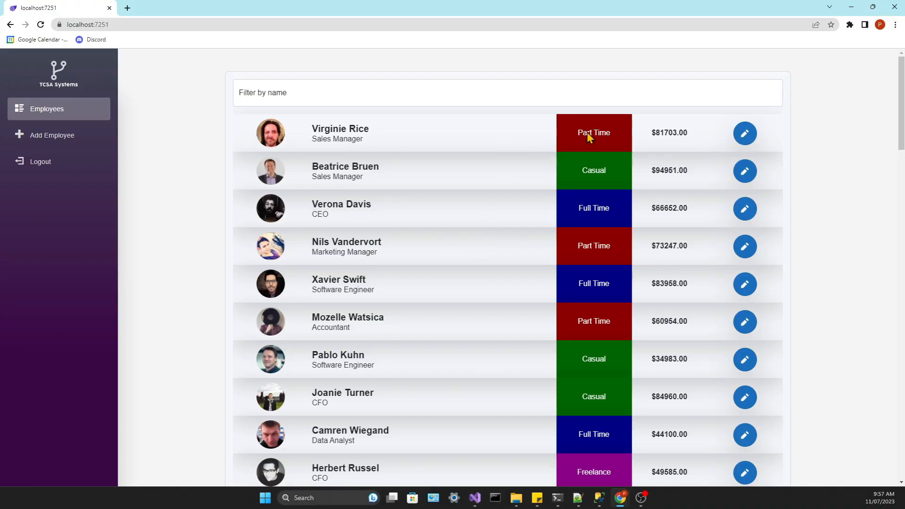
mouse_move(877, 7)
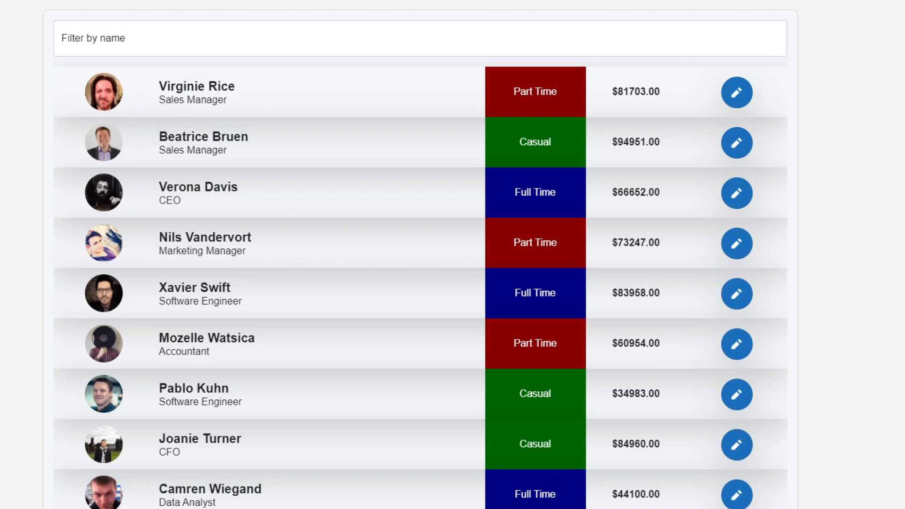
text(v)
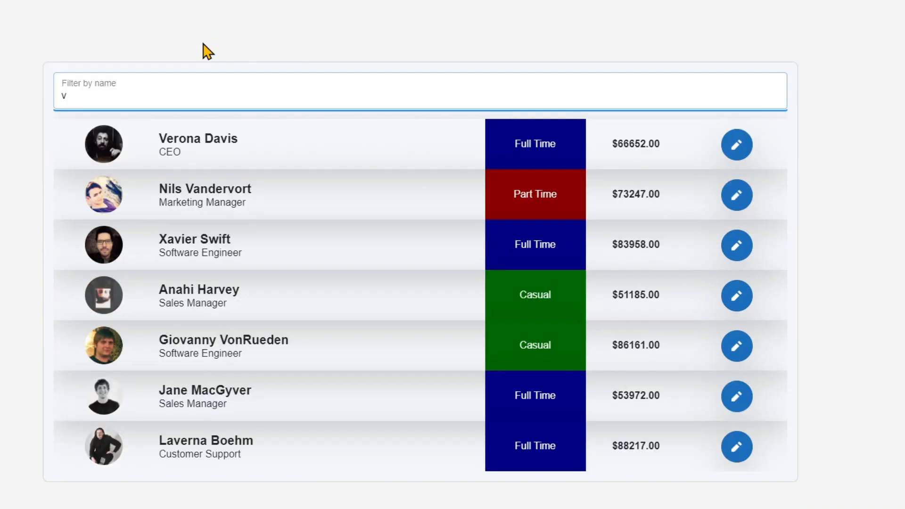
click(62, 100)
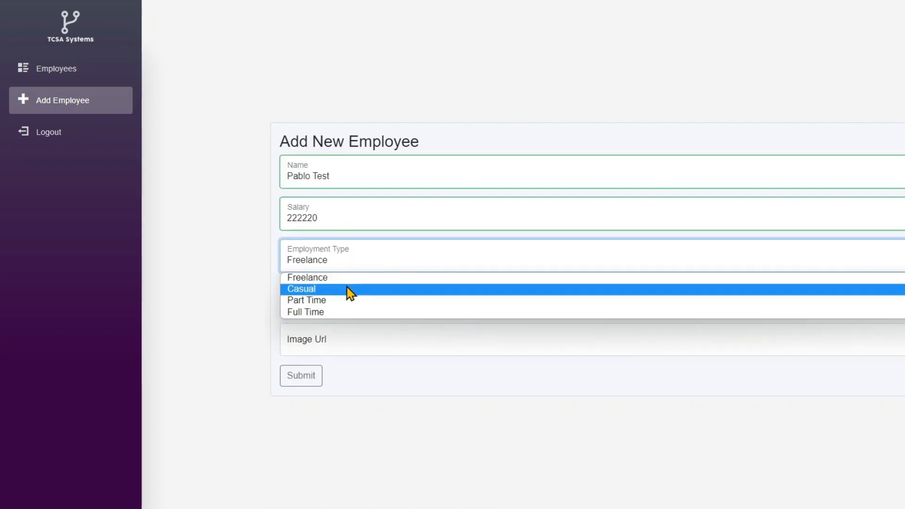
Add a test employee with employment type Casual, then delete it with Confirm.
click(300, 288)
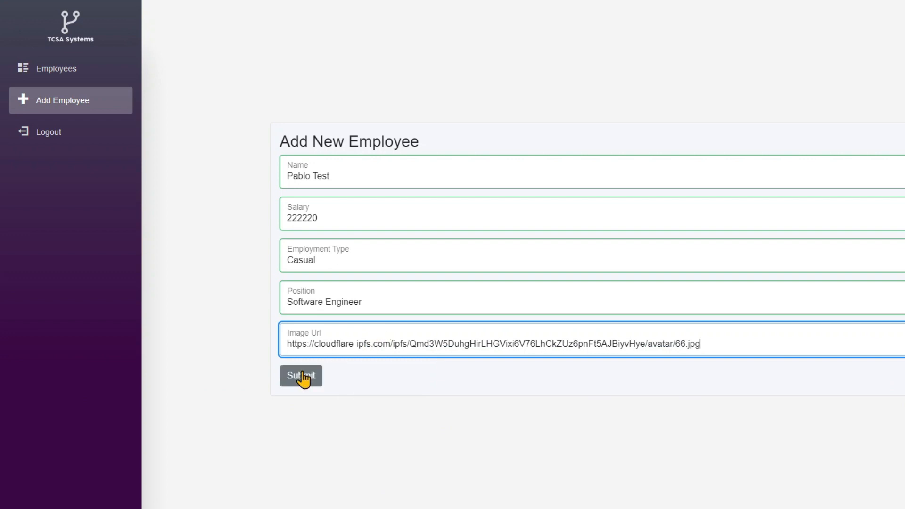
click(300, 376)
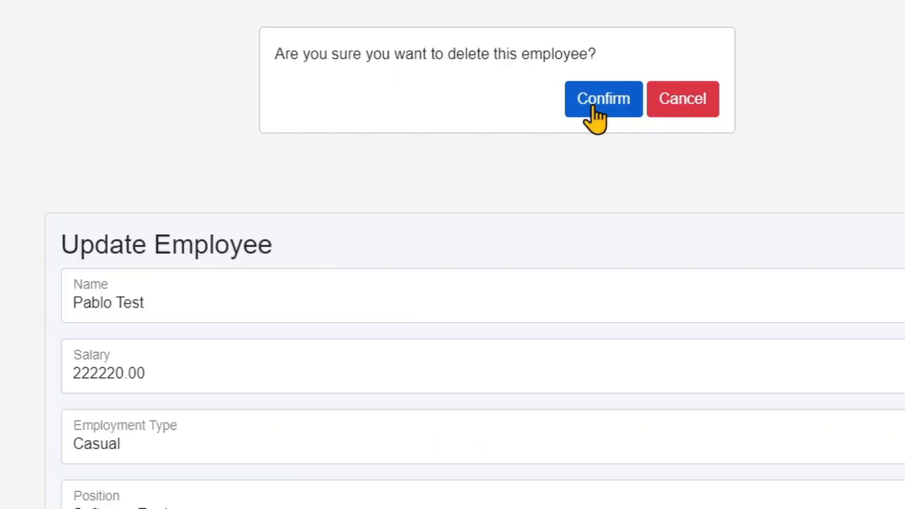
click(602, 99)
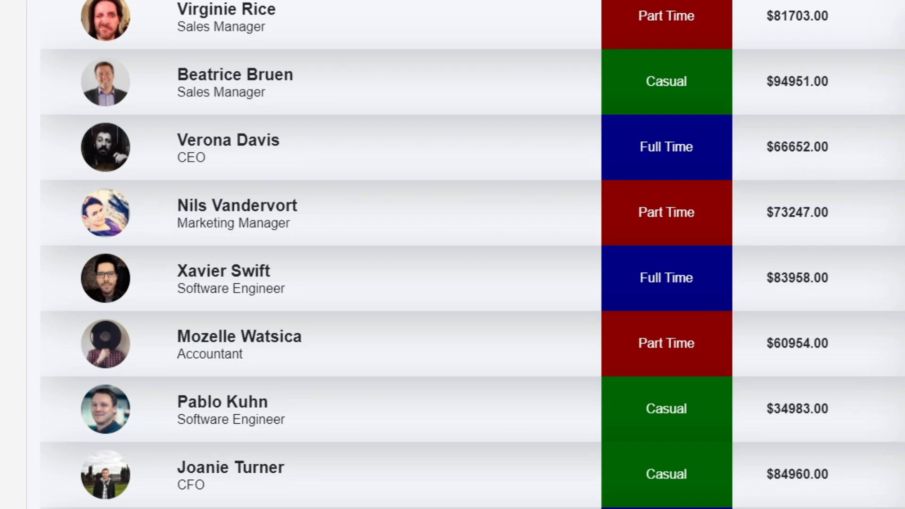
View an employee's update form, then log out to the login page.
click(228, 147)
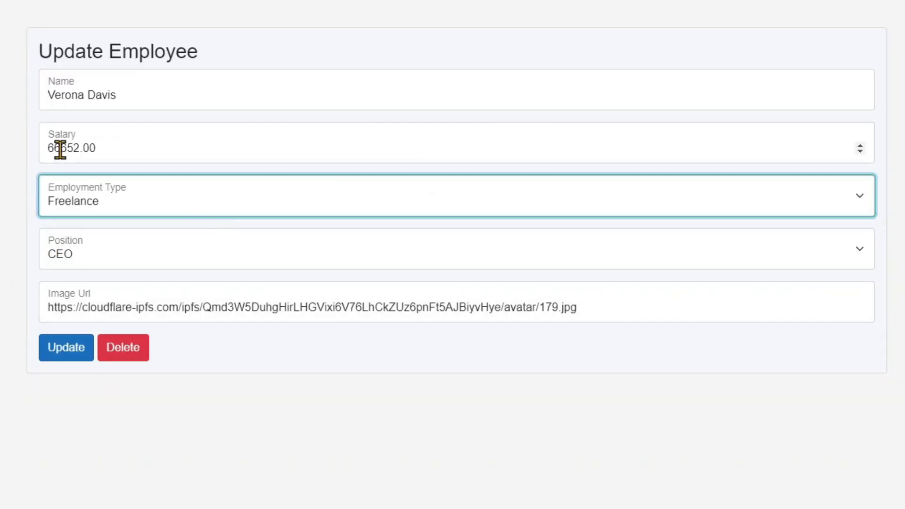
click(66, 347)
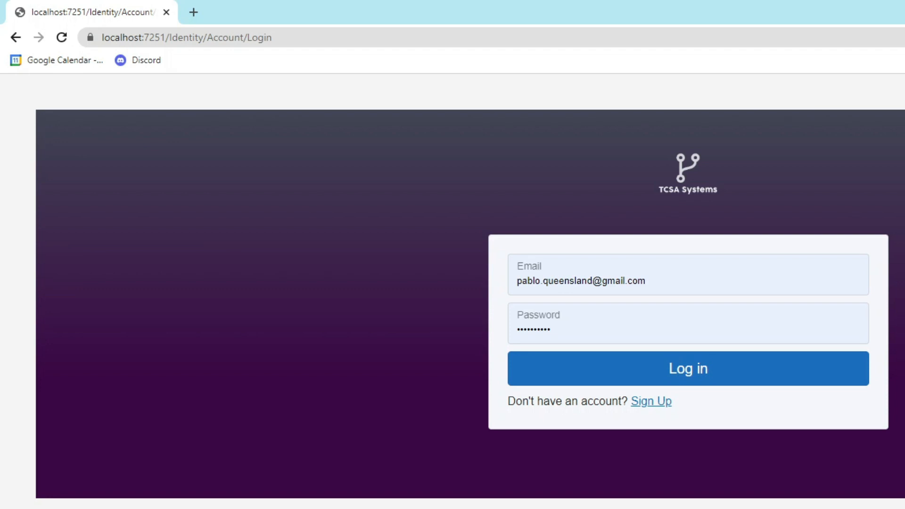
click(687, 368)
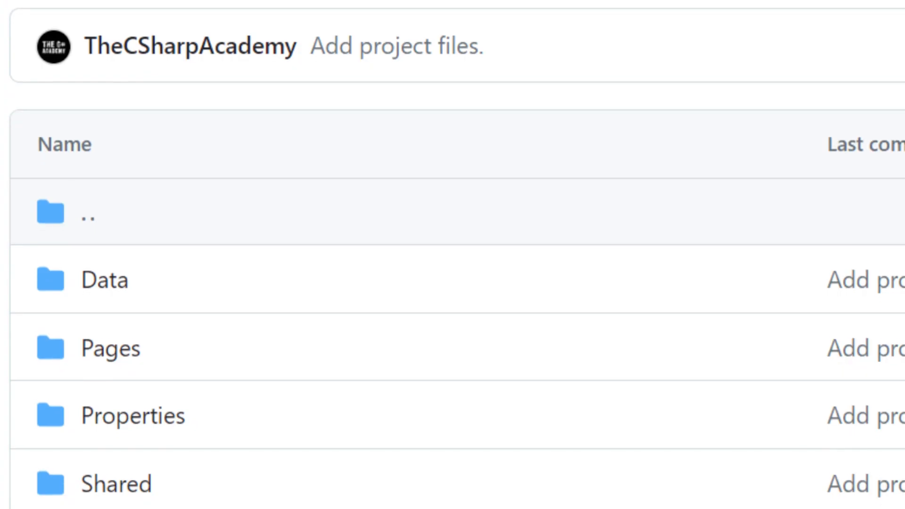
scroll(down, 3)
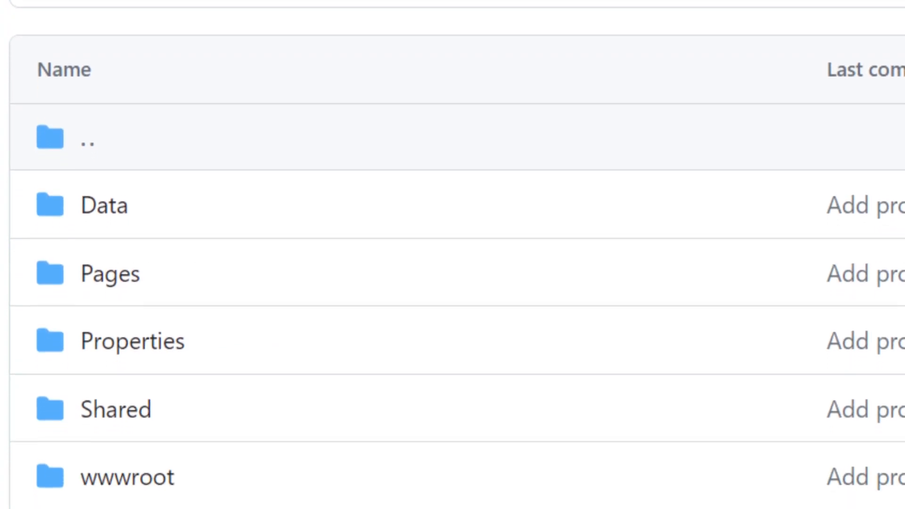
scroll(down, 3)
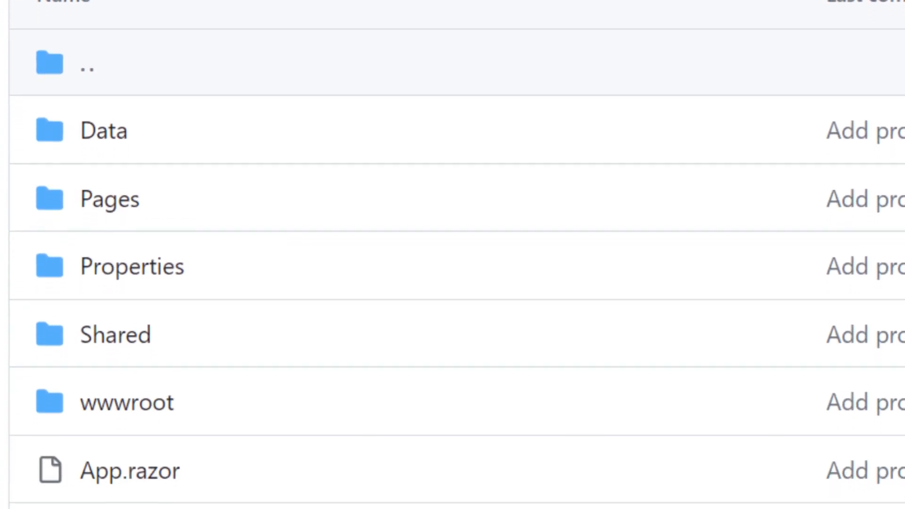
scroll(down, 3)
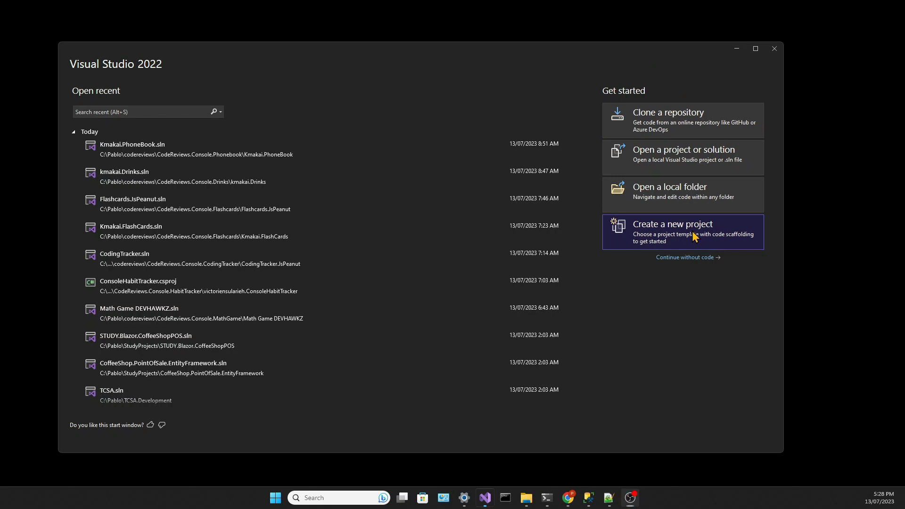
Start a new Blazor Server App project named TCSASystems.Blazor.EmployeeManagement.
click(672, 225)
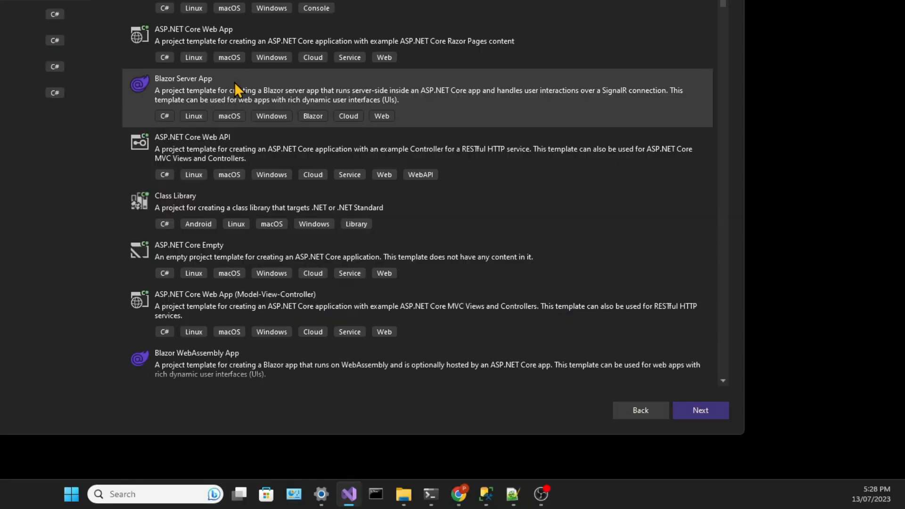
mouse_move(737, 425)
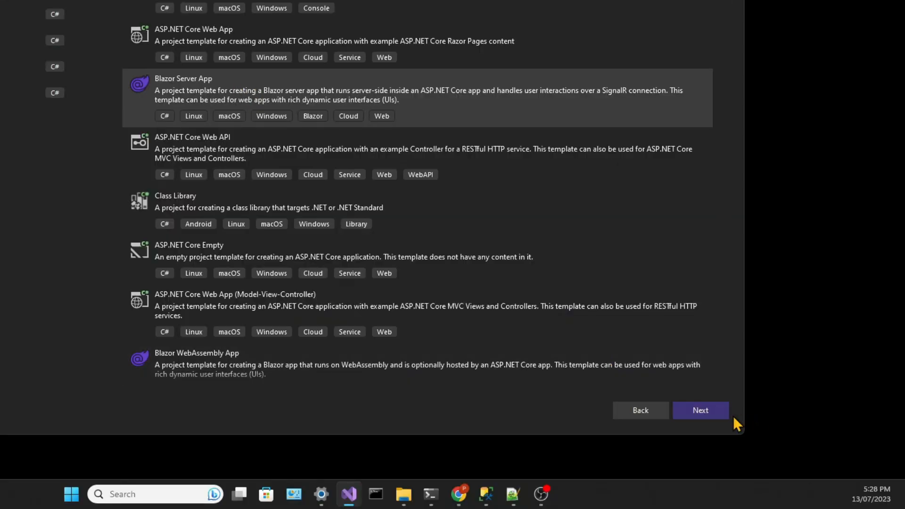
click(699, 410)
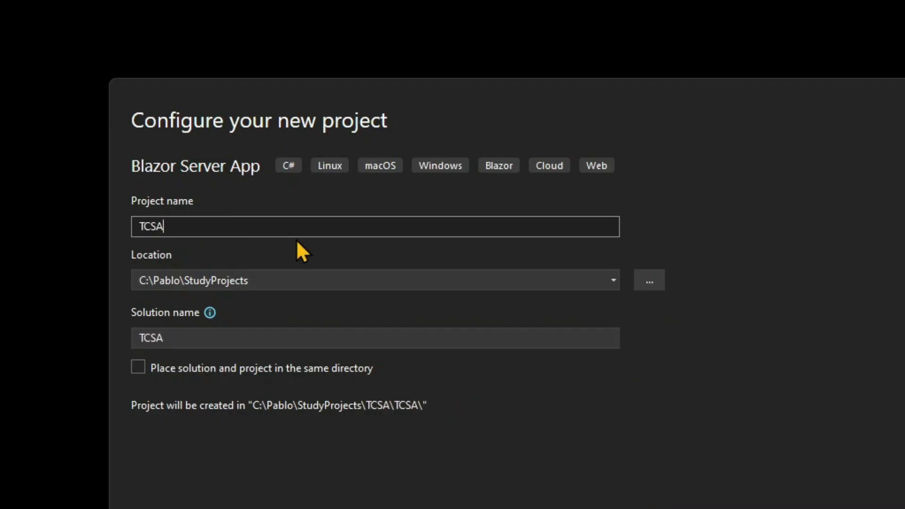
text(Systems.B)
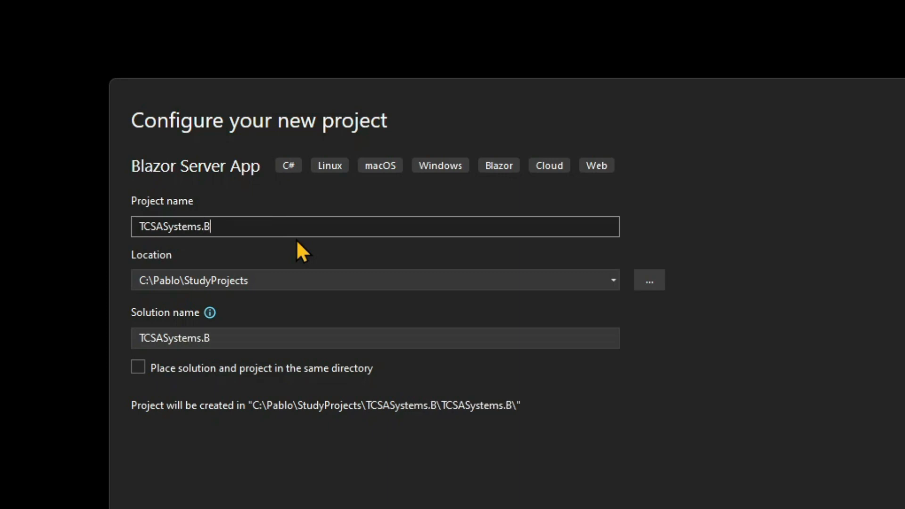
text(lazor.EmployeeManagement)
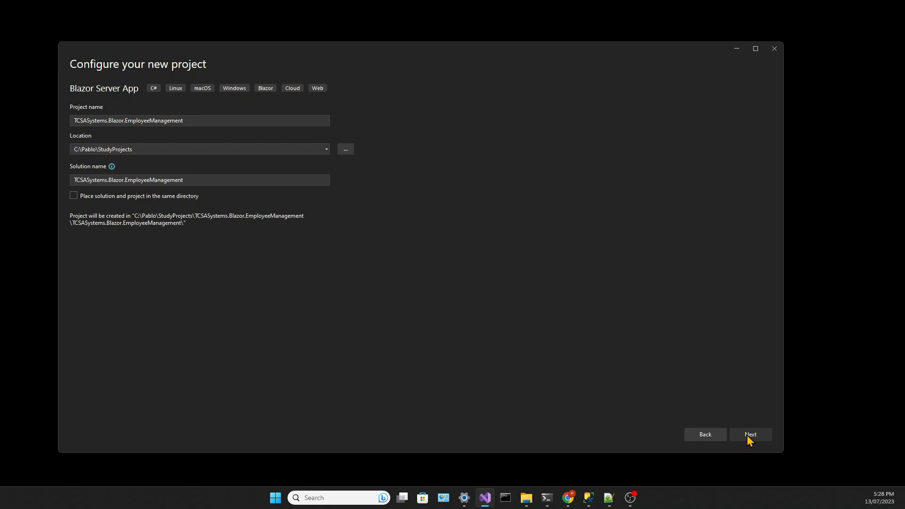
Accept the project location and create the project.
click(749, 434)
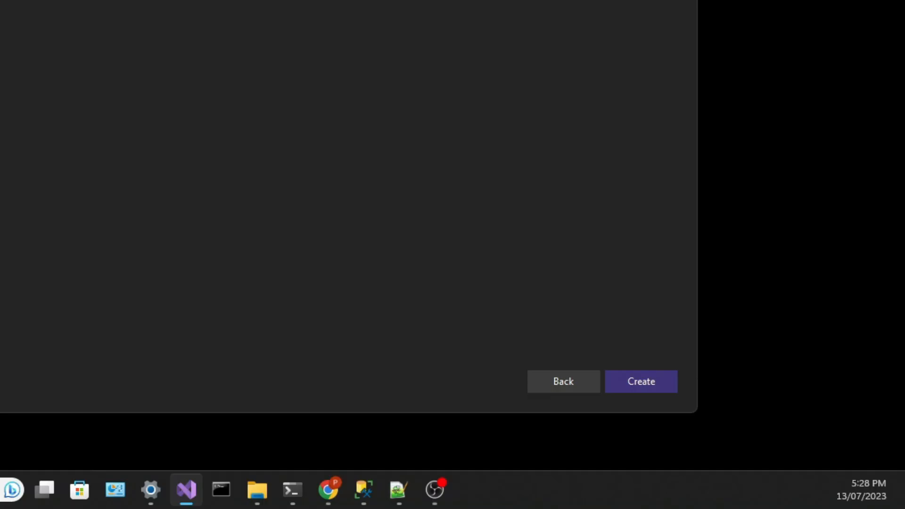
click(640, 382)
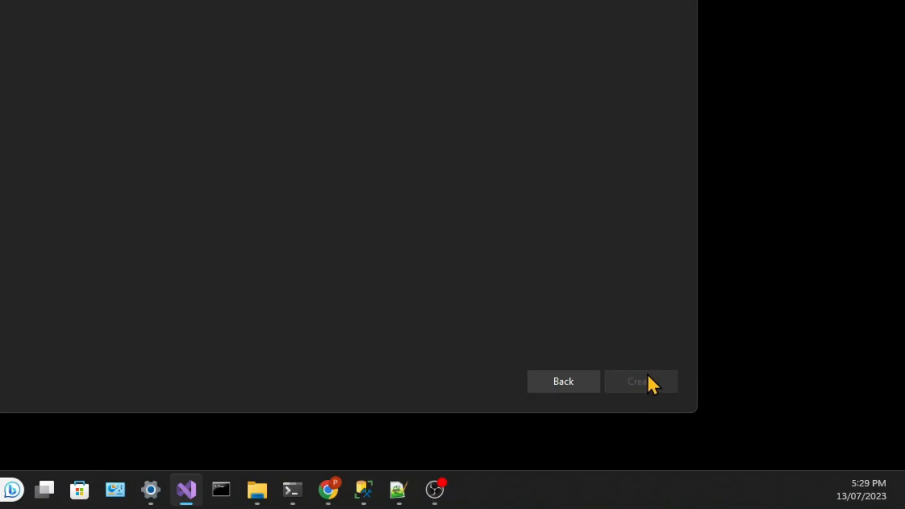
click(636, 382)
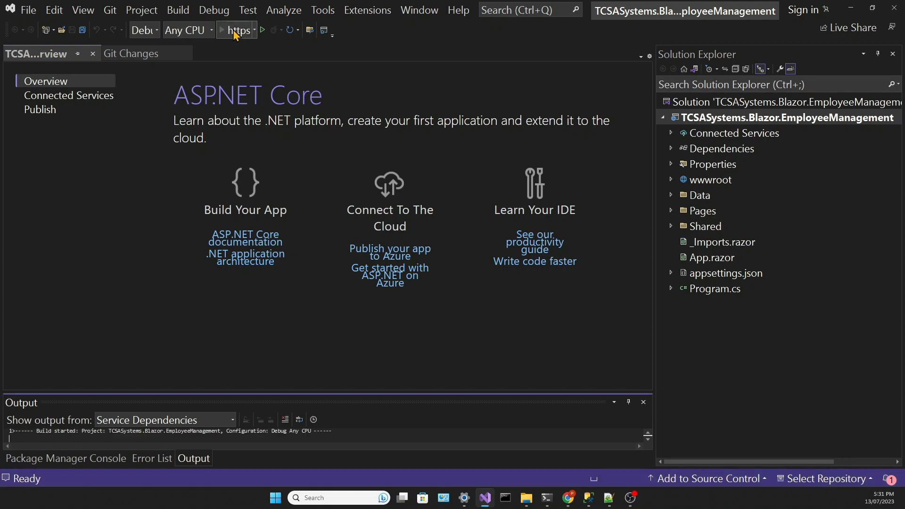
Run the template app, try the Counter page, then close the browser.
click(261, 29)
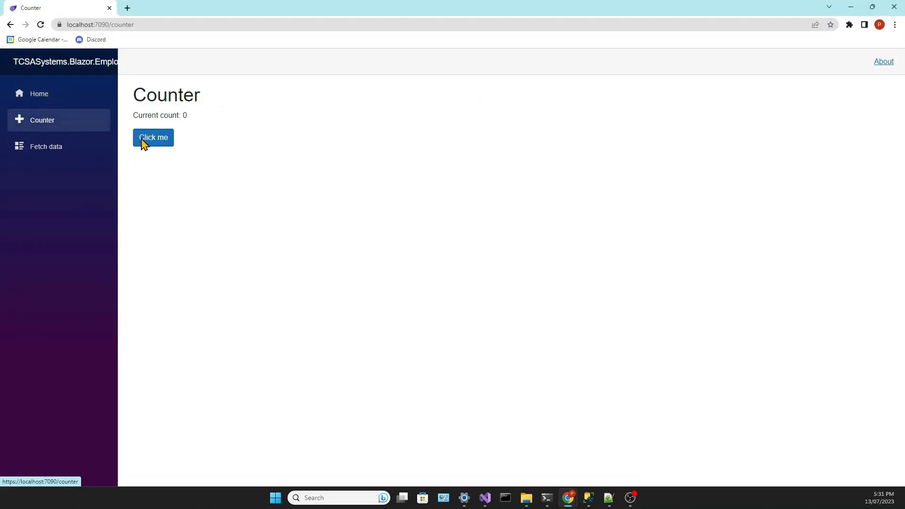
click(153, 137)
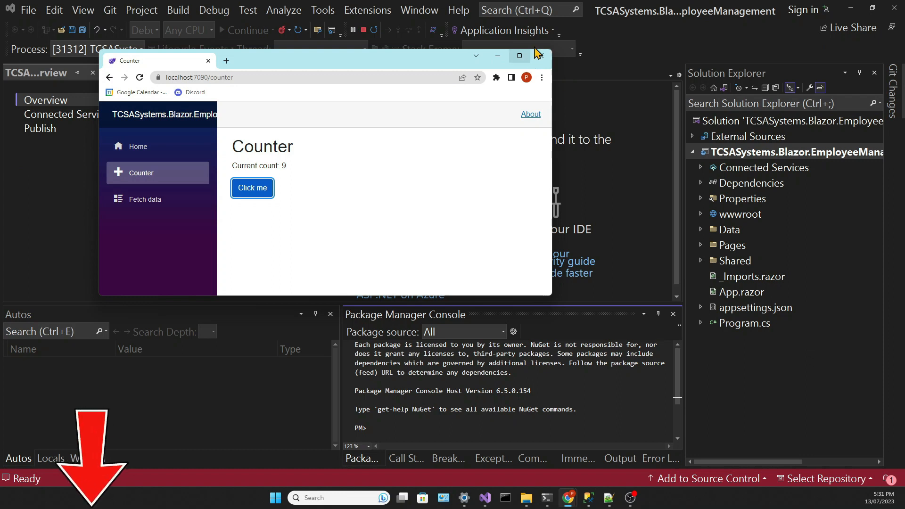
mouse_move(539, 55)
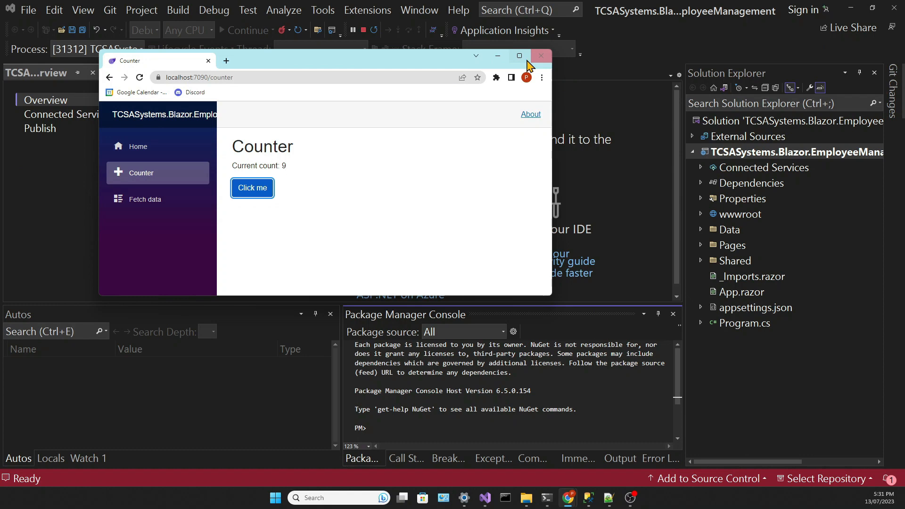
click(539, 56)
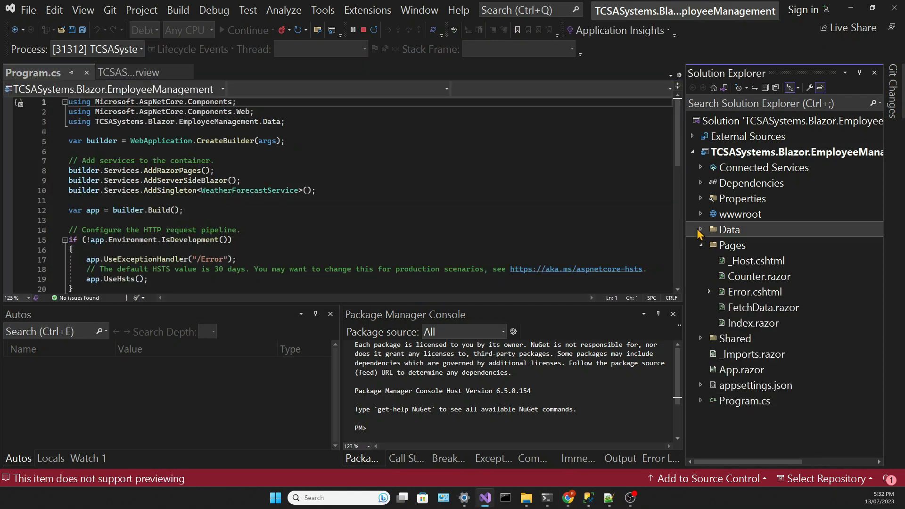
click(701, 229)
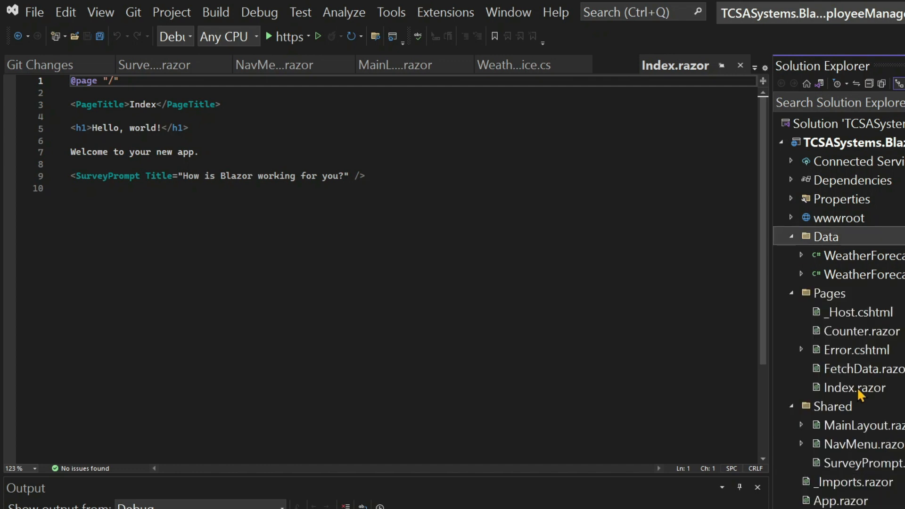
key(ctrl+a)
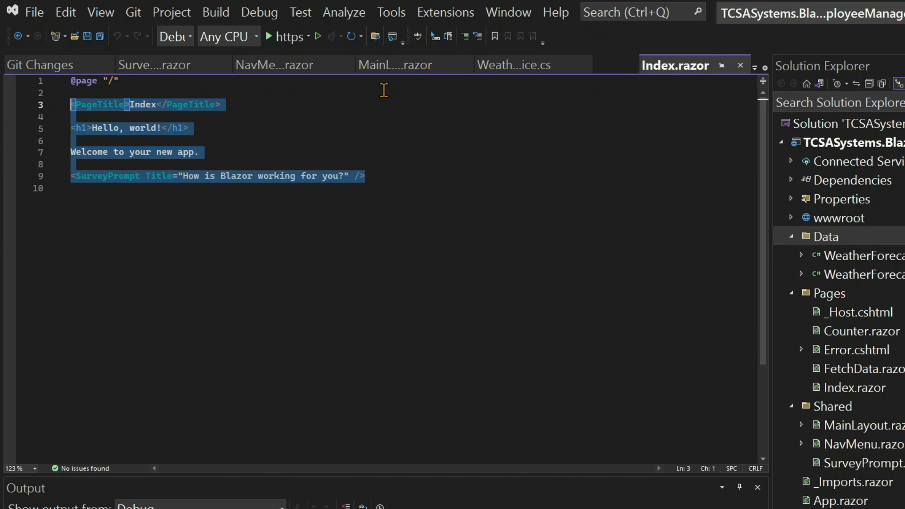
key(Delete)
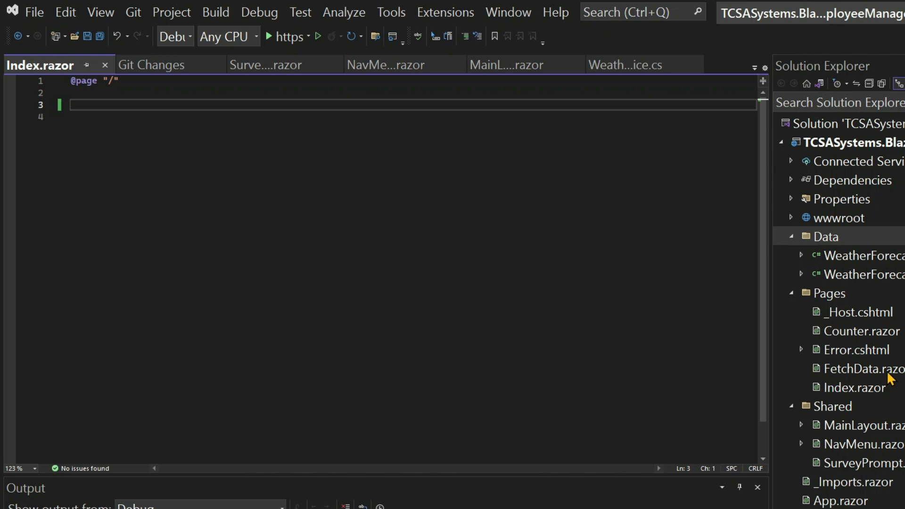
right_click(860, 369)
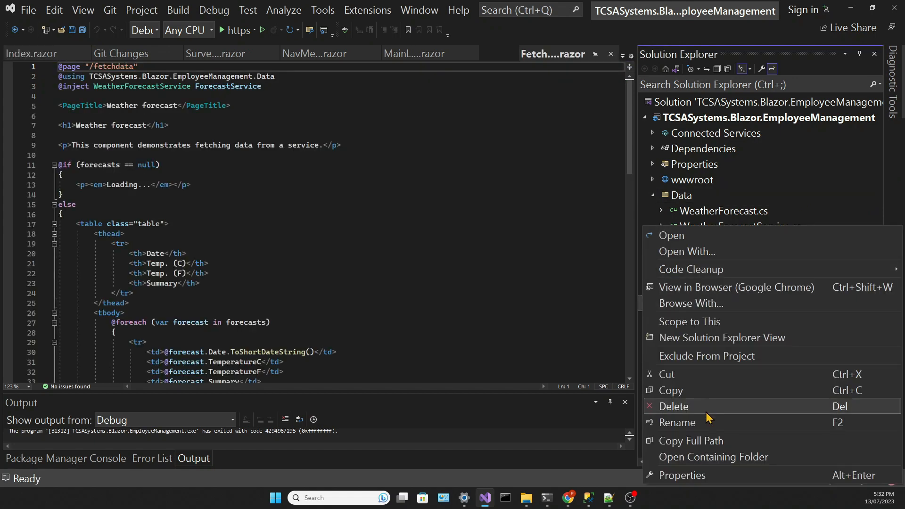
click(673, 406)
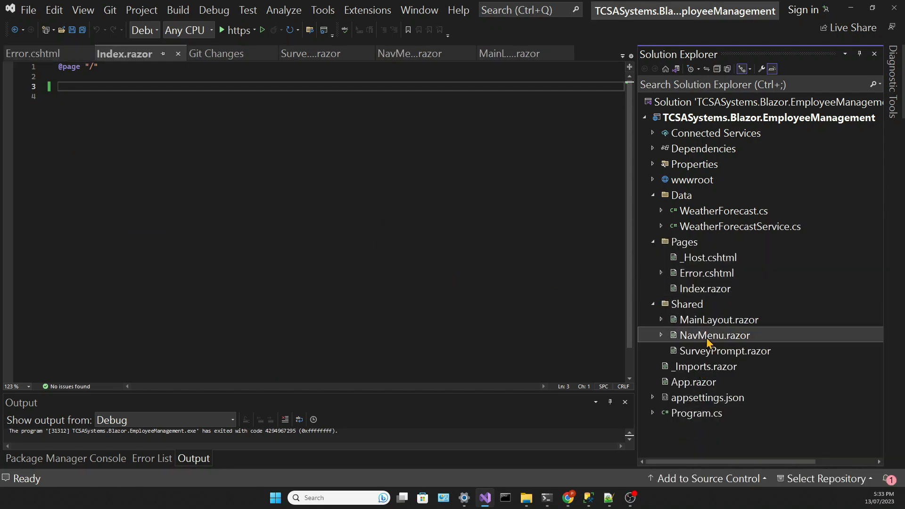
Delete WeatherForecast.cs and Error.cshtml, confirming each, and clean up Program.cs usings.
double_click(714, 335)
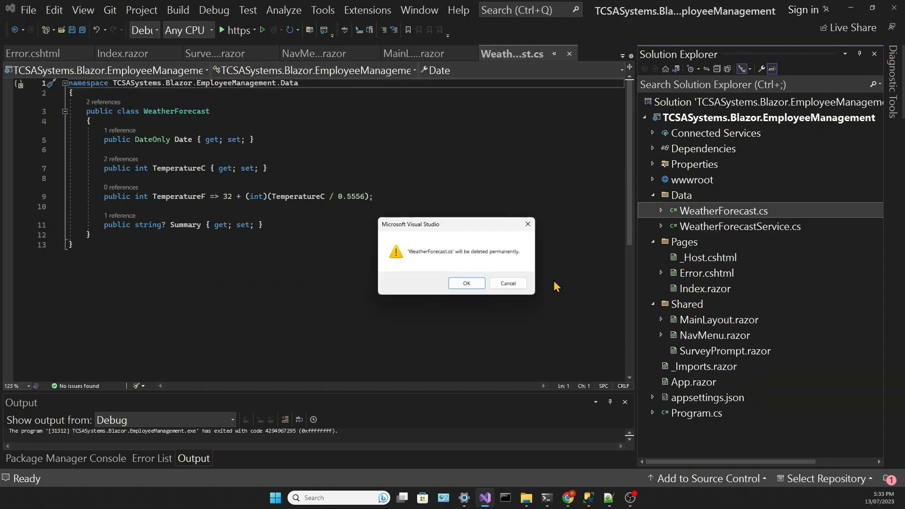
click(466, 283)
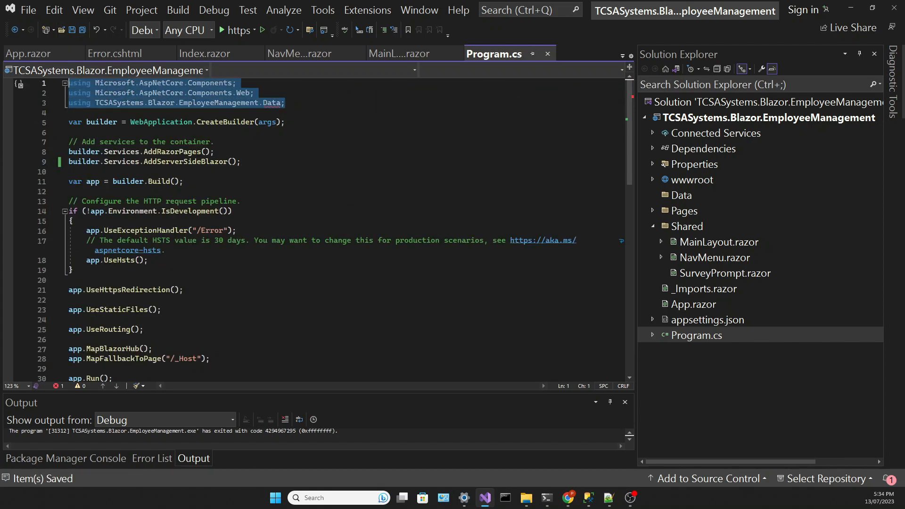
key(Delete)
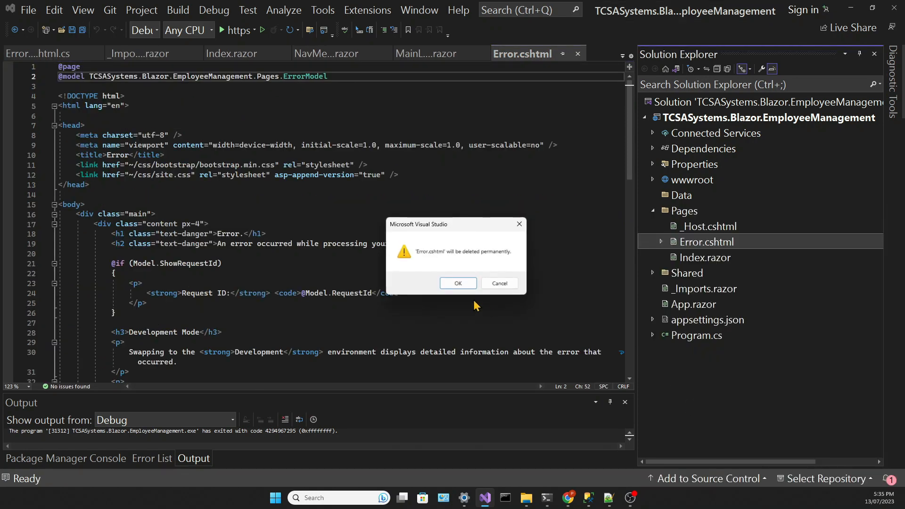
click(457, 283)
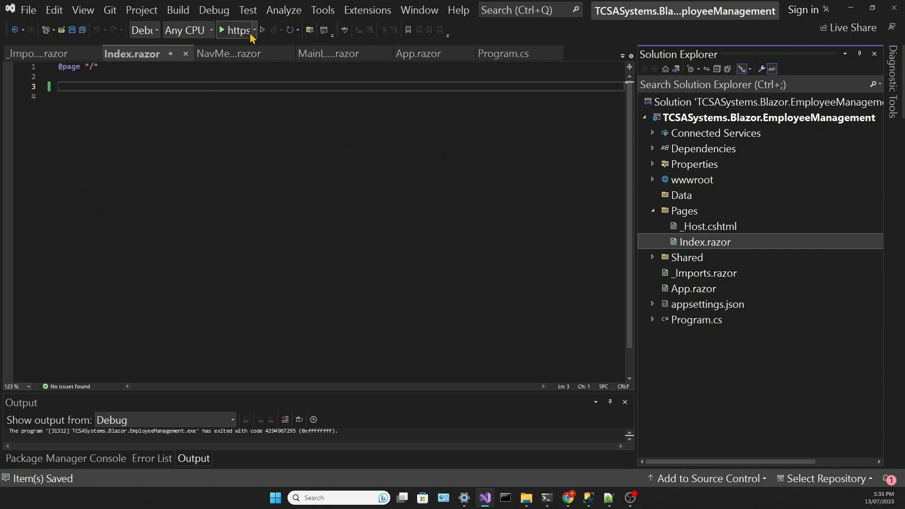
Wrap the Router in App.razor inside <CascadingAuthenticationState> and save all.
click(221, 31)
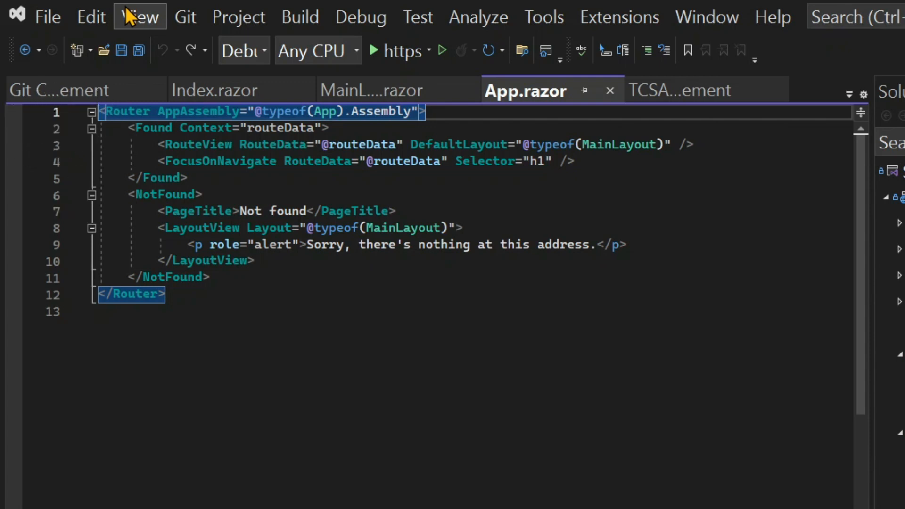
text(<CascadingAuthenticationState>)
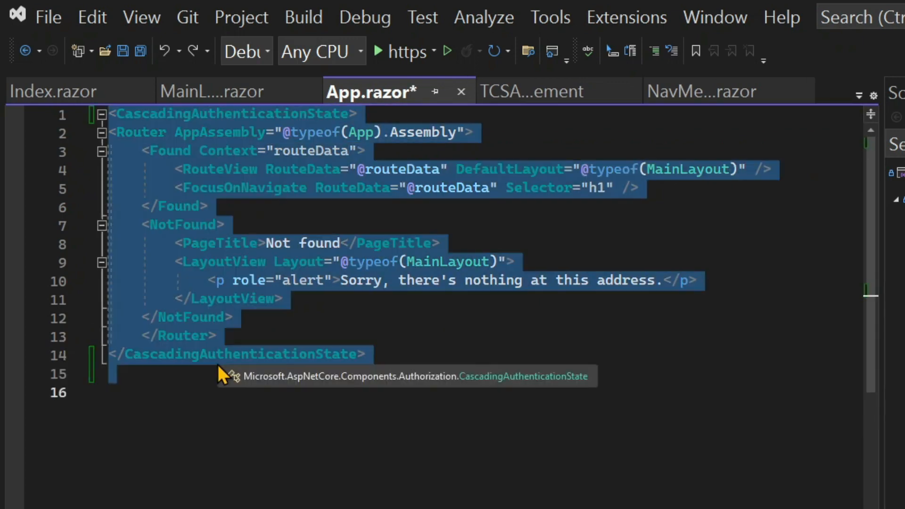
mouse_move(140, 17)
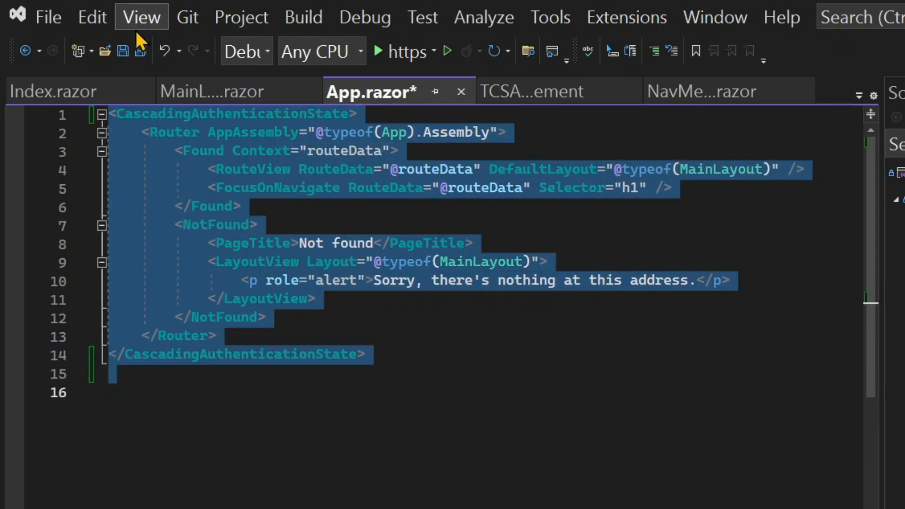
click(140, 51)
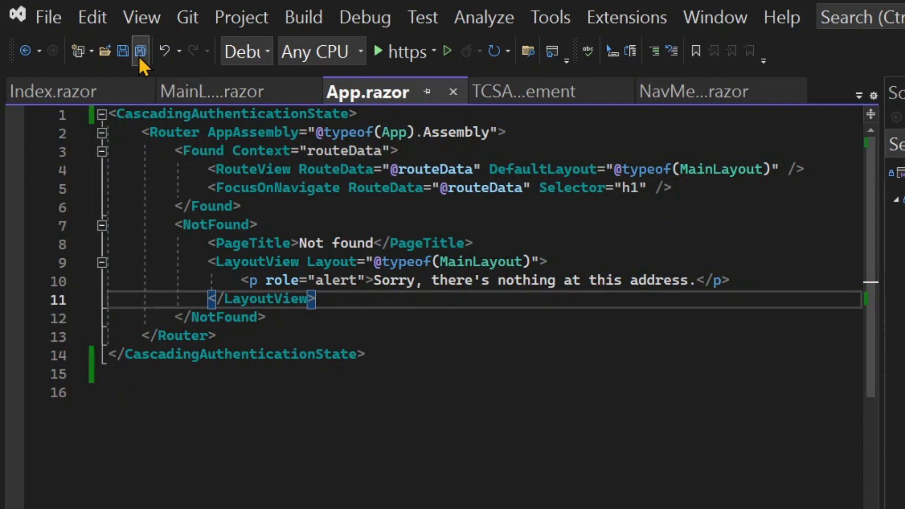
mouse_move(191, 119)
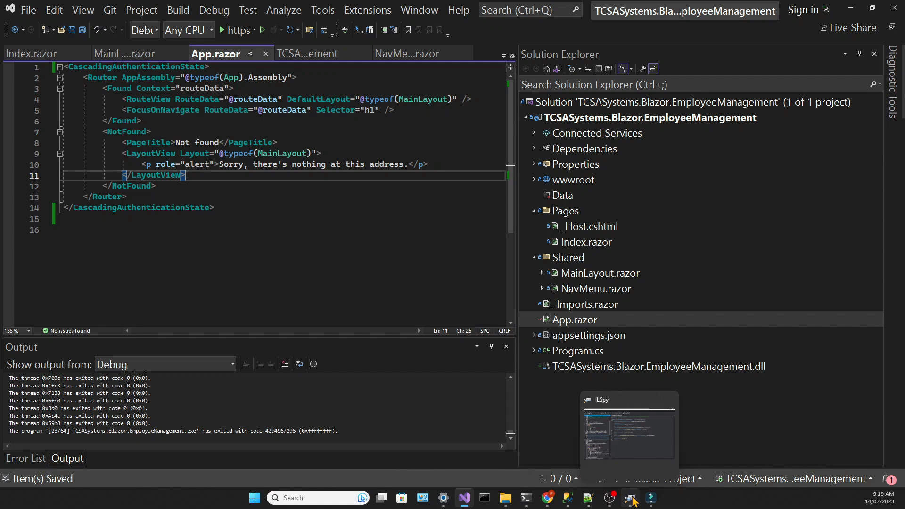
In ILSpy, expand the EmployeeManagement namespace and view the decompiled App and AuthenticationState classes.
click(629, 432)
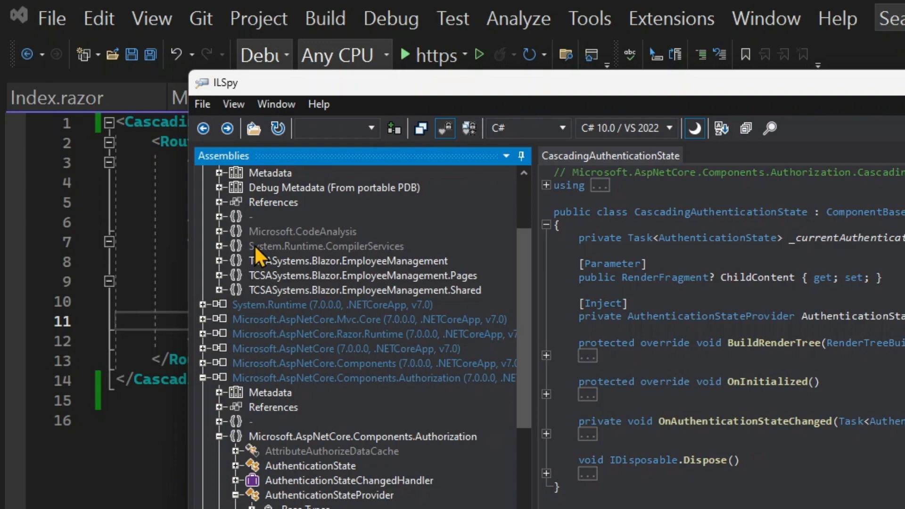
click(222, 260)
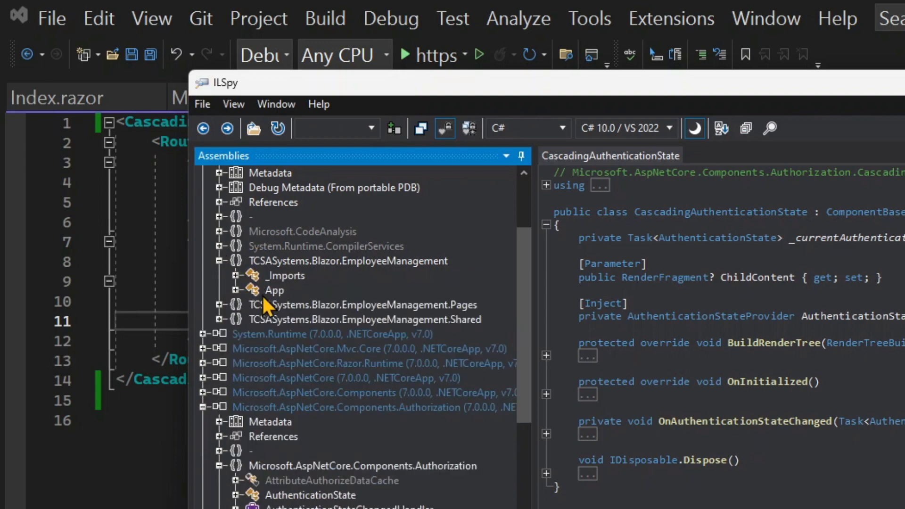
click(275, 289)
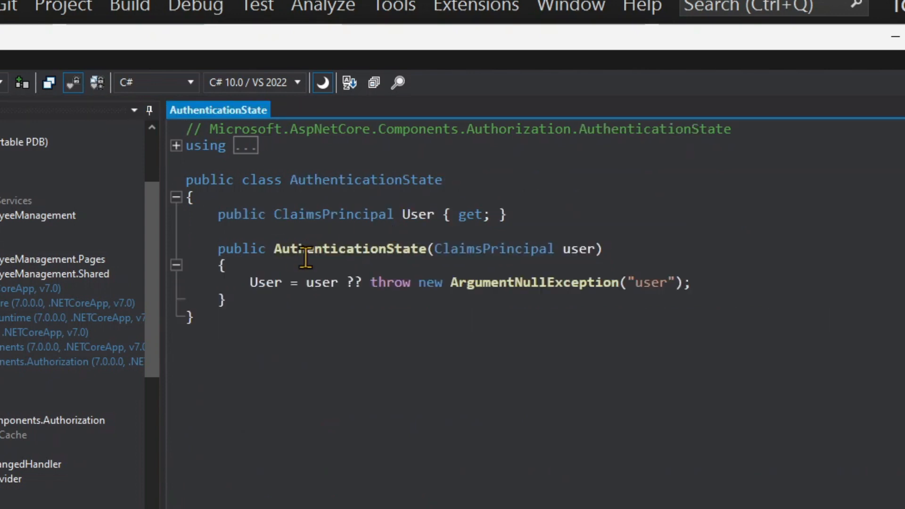
mouse_move(258, 288)
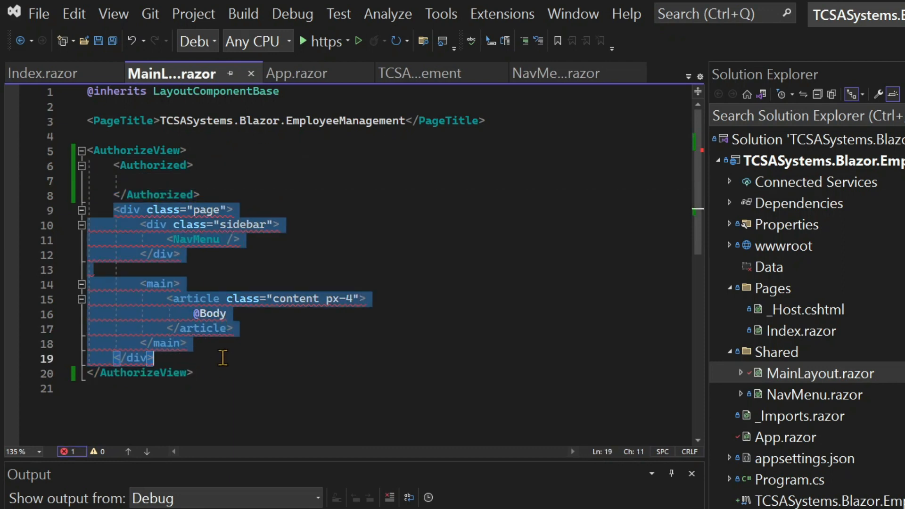
Move the page markup into <Authorized> and add <NotAuthorized><h3>Not Authorized</h3>.
key(Delete)
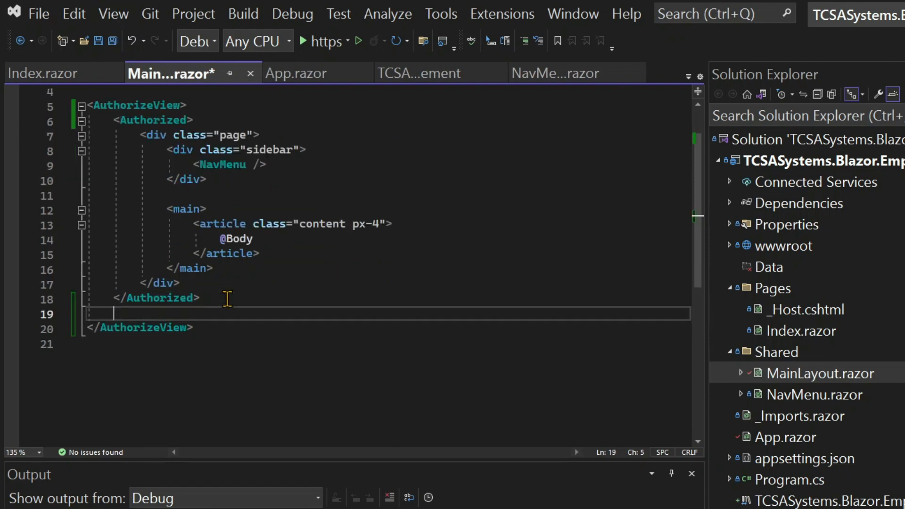
text(<NotAuthorized>)
text(<H3)
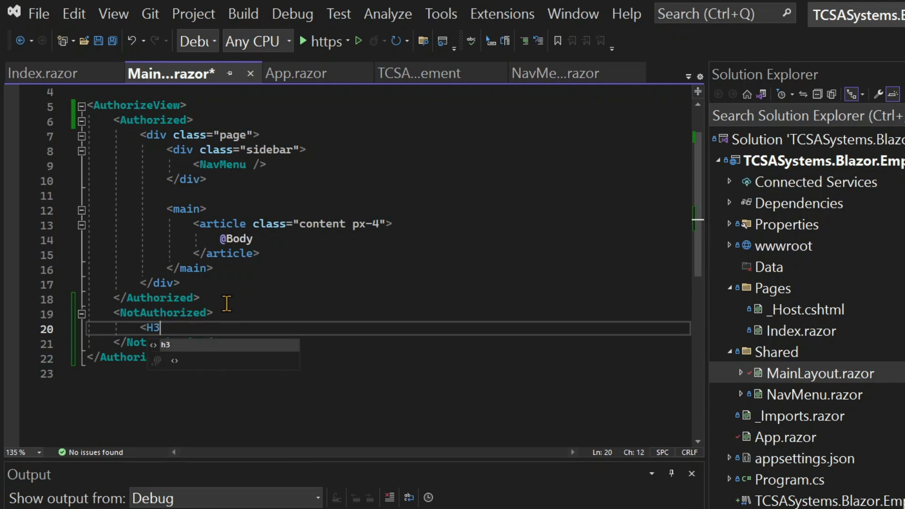
text(Not Authorized</h3>)
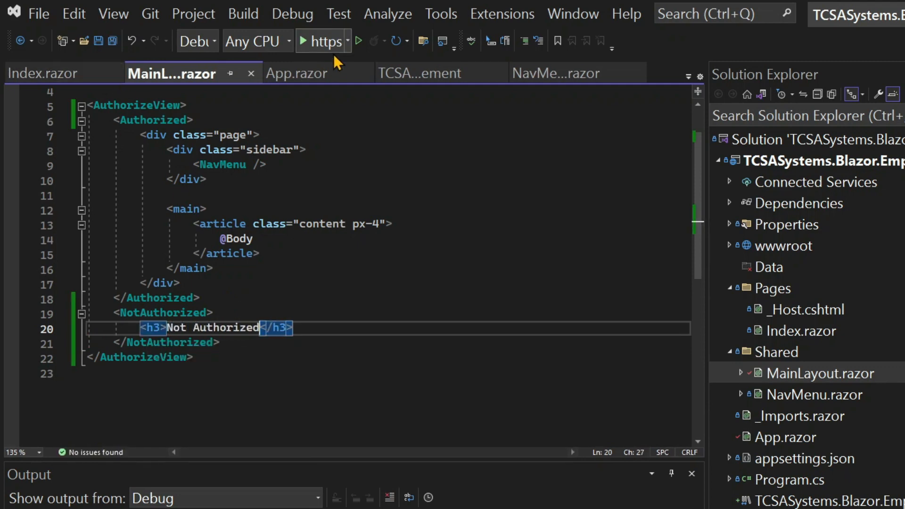
mouse_move(312, 66)
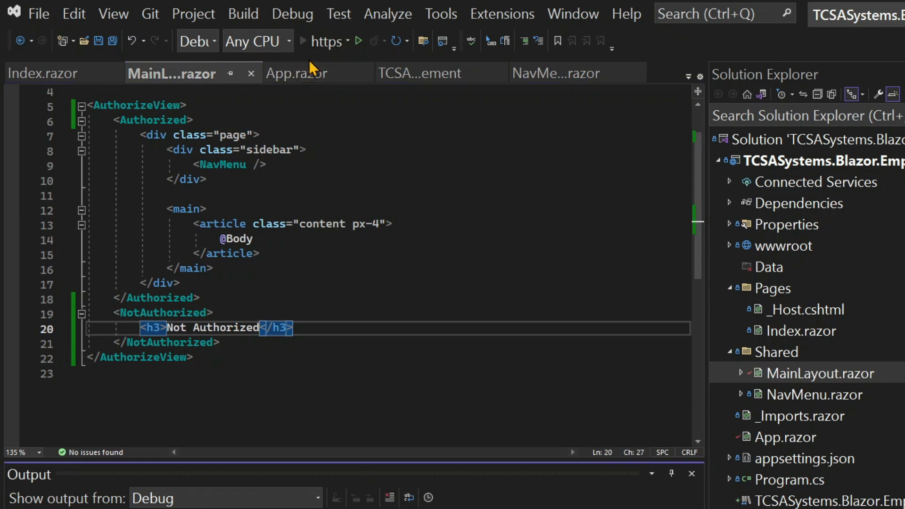
Run the app to see only the Not Authorized heading at localhost, then stop debugging.
click(358, 40)
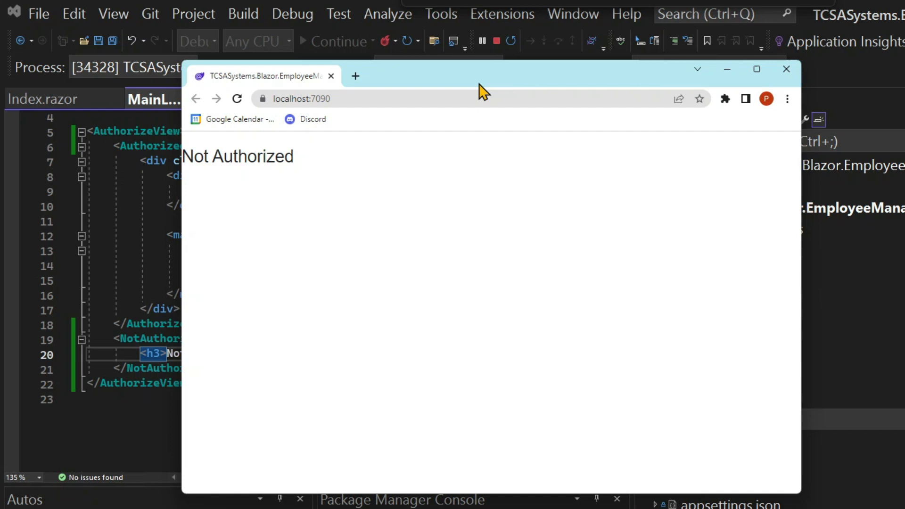
mouse_move(176, 73)
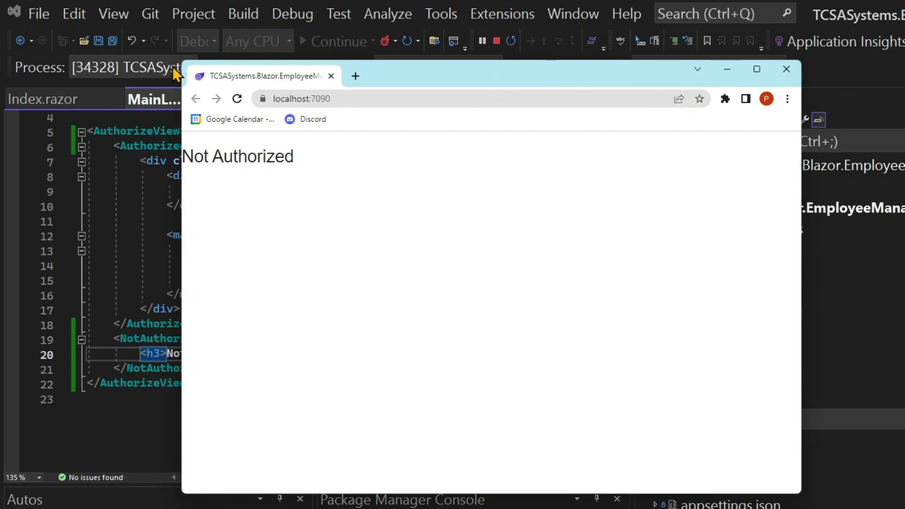
click(785, 69)
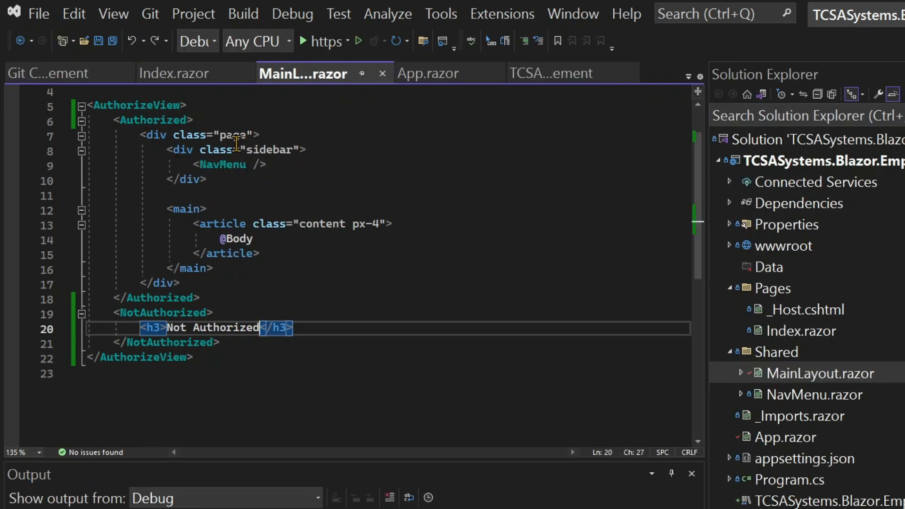
Move AuthorizeView below the sidebar and place <main> inside <Authorized>.
scroll(up, 3)
text(<AuthorizeView)
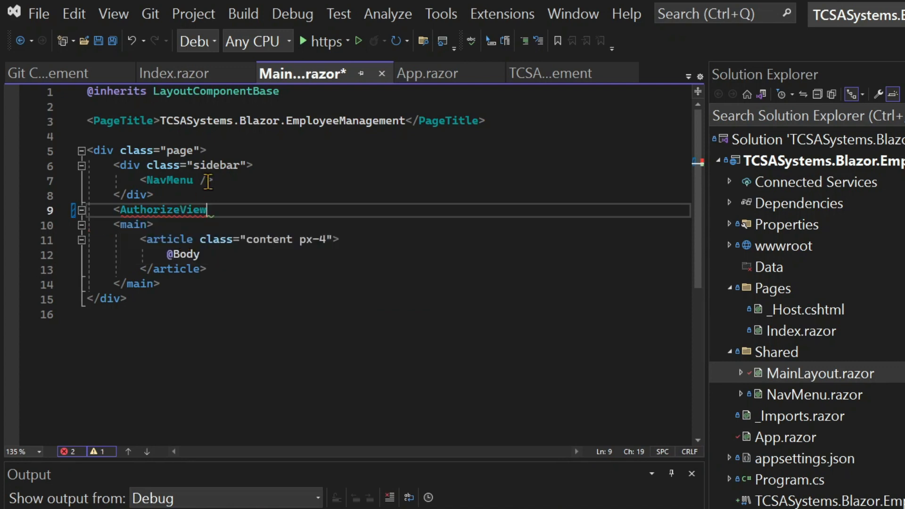
key(enter)
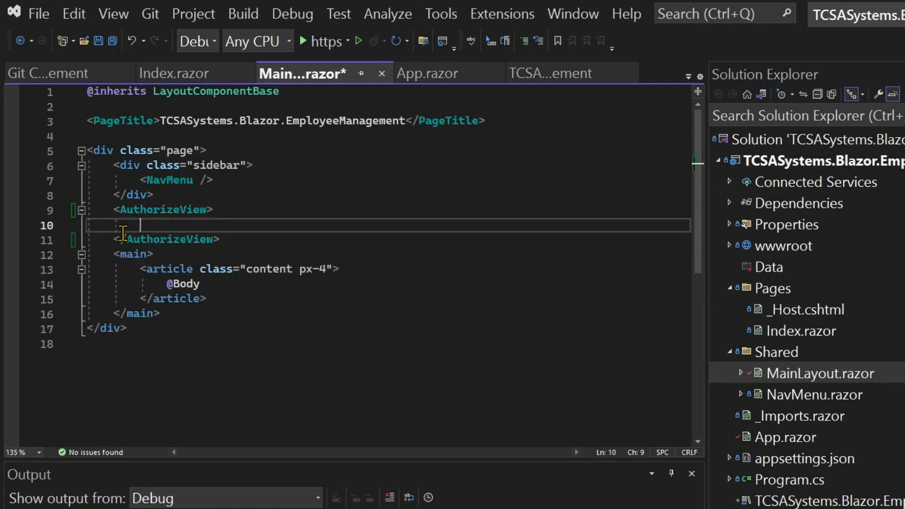
text(<Authorized>)
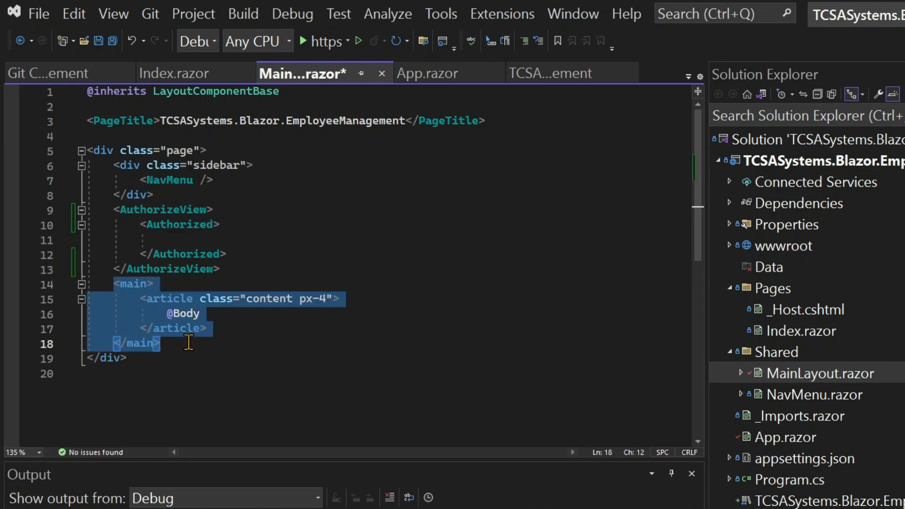
key(Delete)
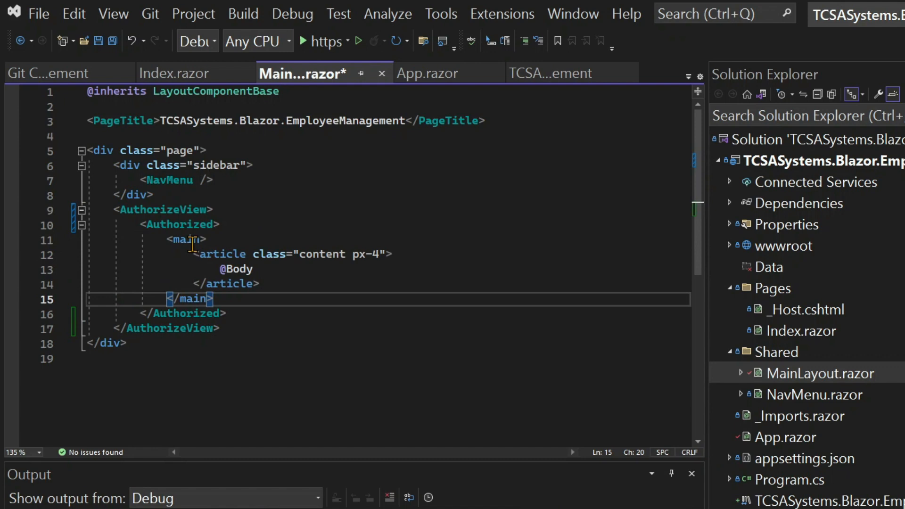
Add a <NotAuthorized> section with an h3 heading.
key(enter)
text(<NotAuthorized></NotAuthorized>)
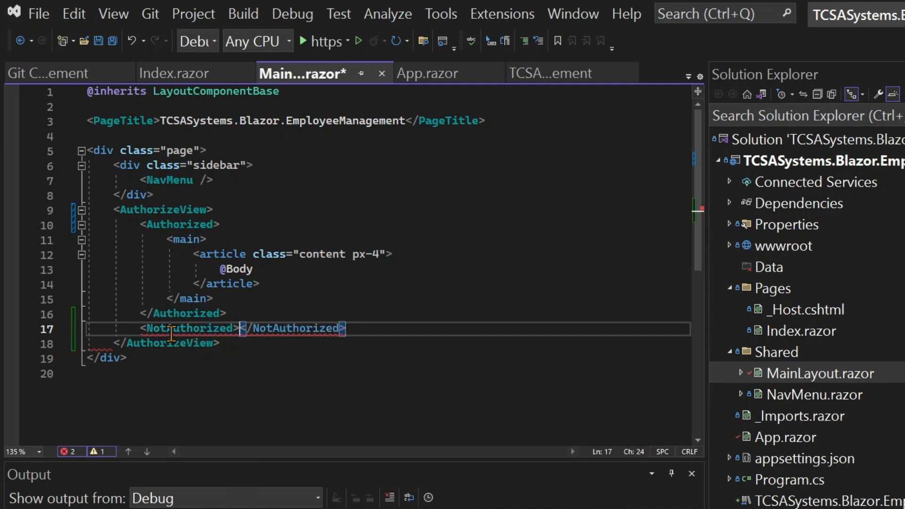
text(<h3>NotA</h3>)
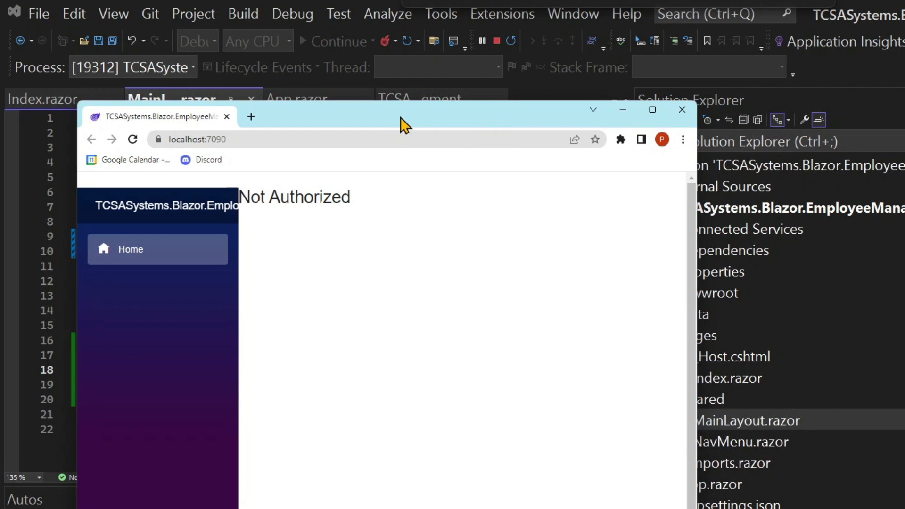
mouse_move(404, 132)
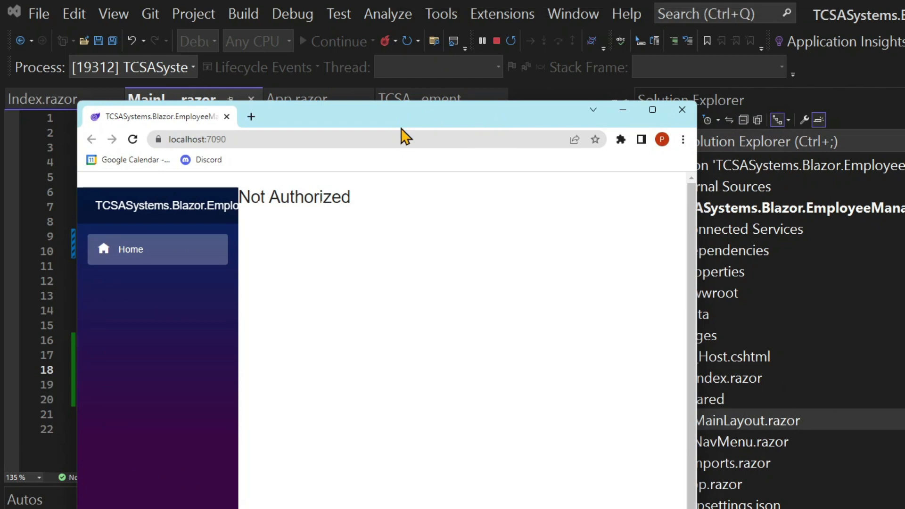
mouse_move(511, 164)
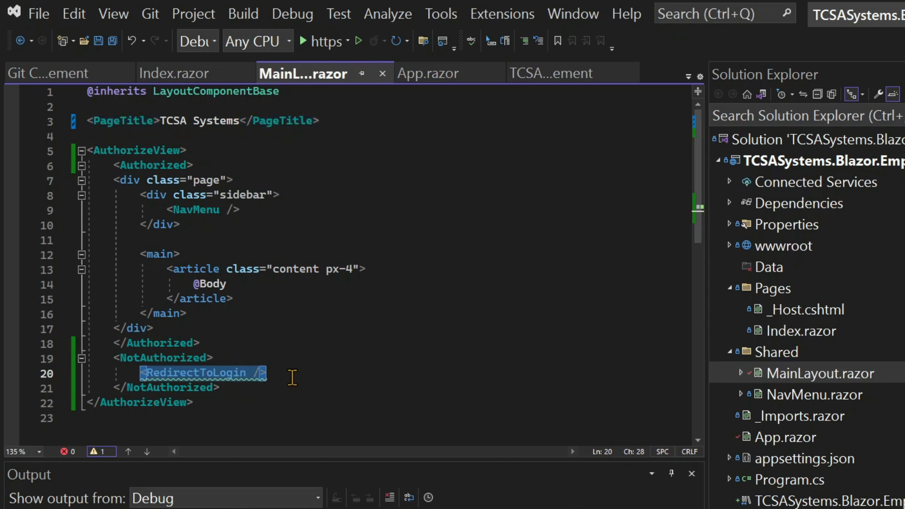
Replace RedirectToLogin with an <h3>Not Authorized</h3> heading in NotAuthorized.
text(<h3>Not </h3>)
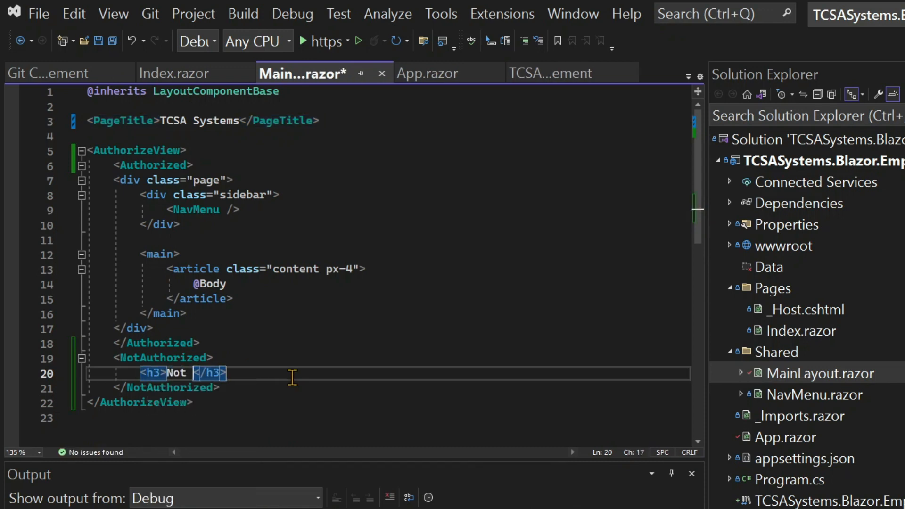
text(Authorized)
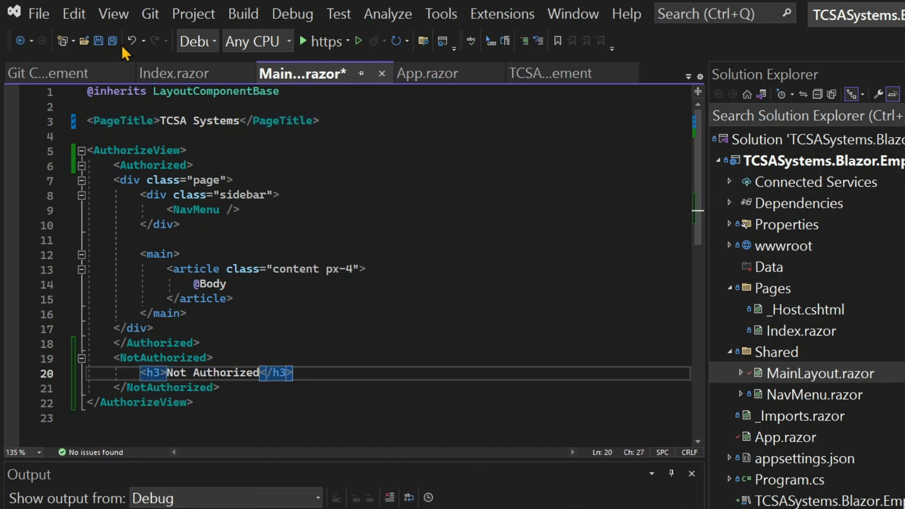